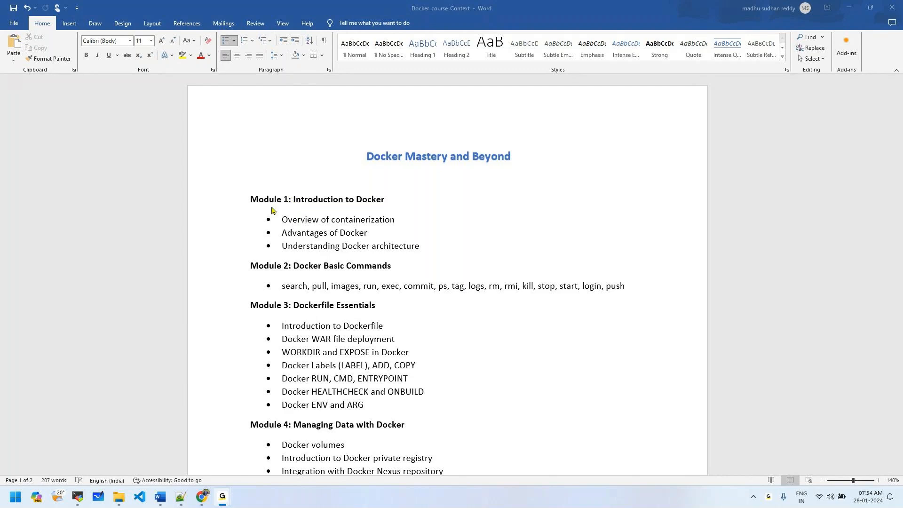
Move down the outline past the Module 3 Dockerfile Essentials topics to the following modules.
{"action": "left_click", "coordinate": [396, 220]}
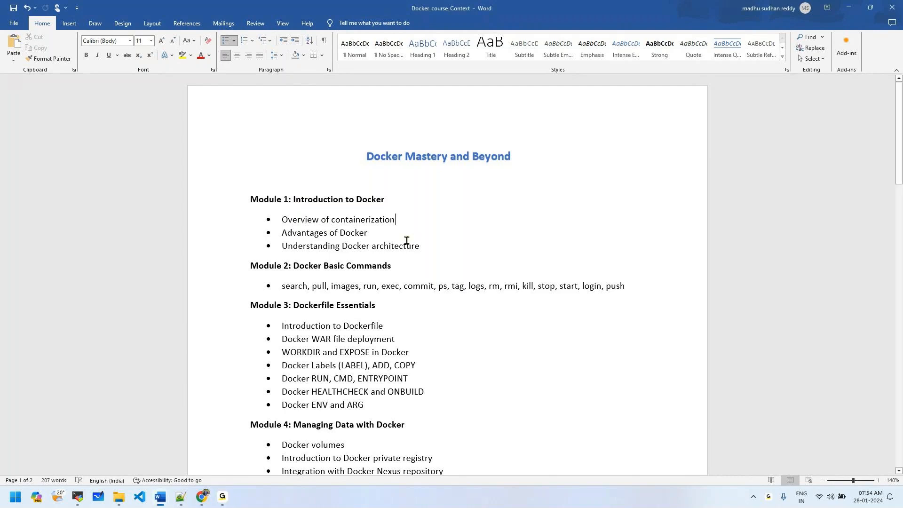
{"action": "mouse_move", "coordinate": [263, 203]}
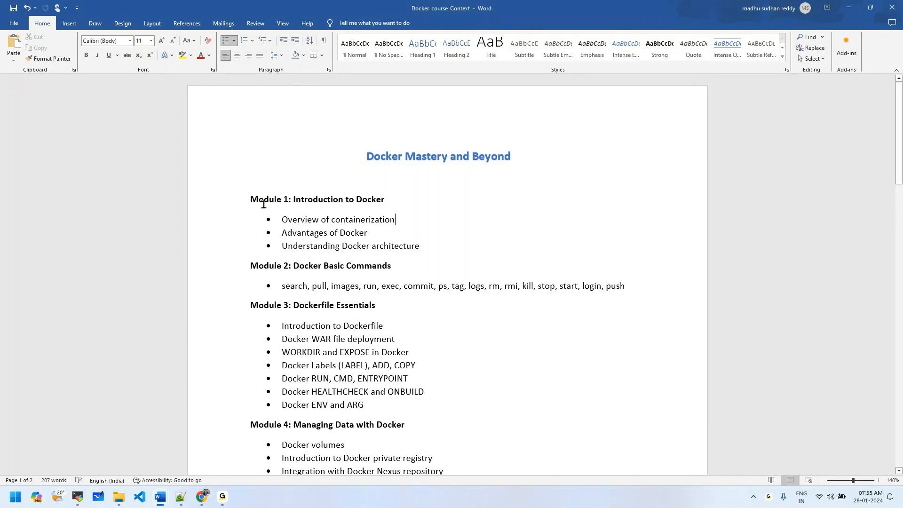
{"action": "mouse_move", "coordinate": [396, 208]}
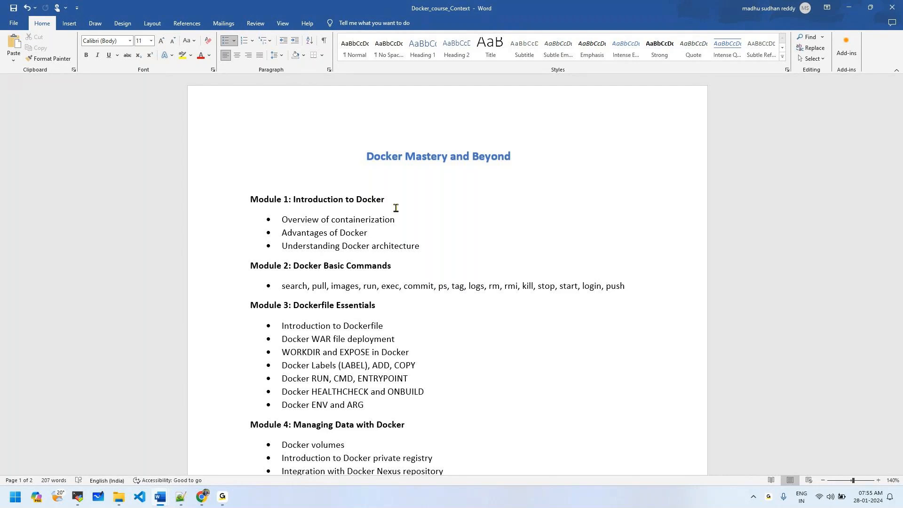
{"action": "left_click", "coordinate": [396, 219]}
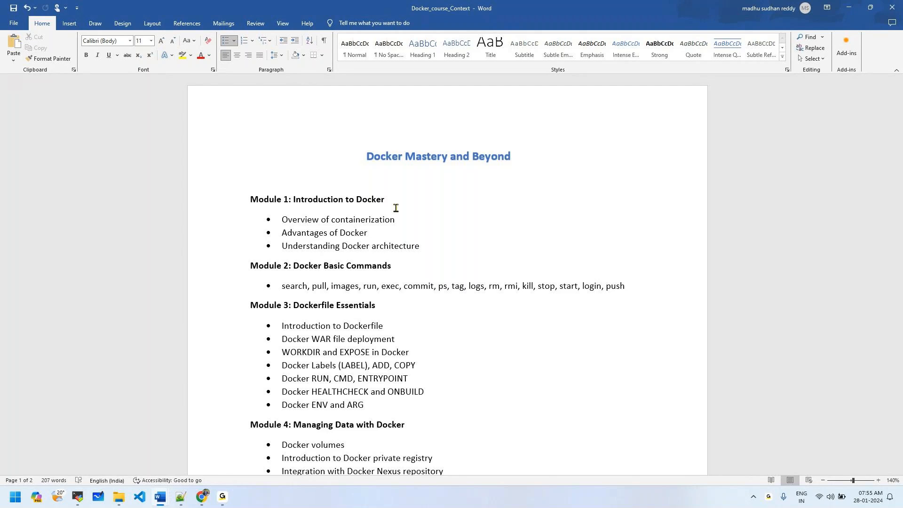
{"action": "left_click", "coordinate": [396, 219]}
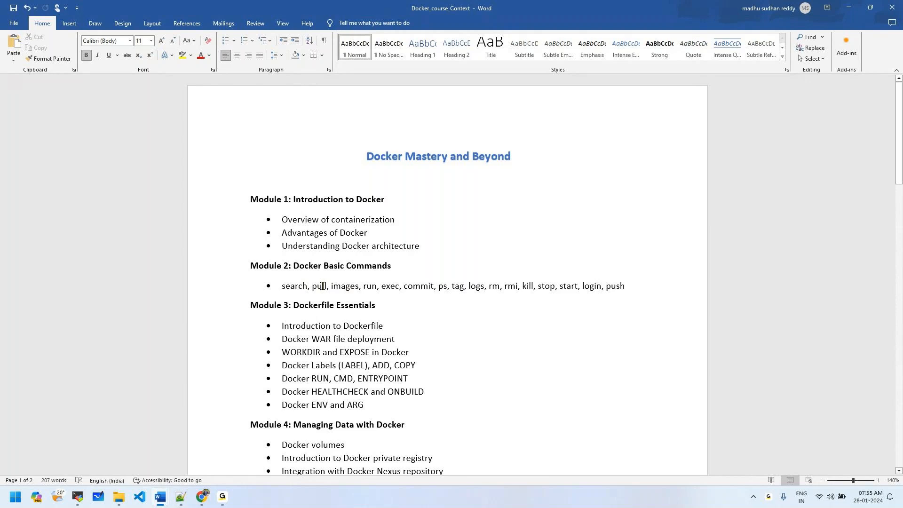
{"action": "mouse_move", "coordinate": [307, 287]}
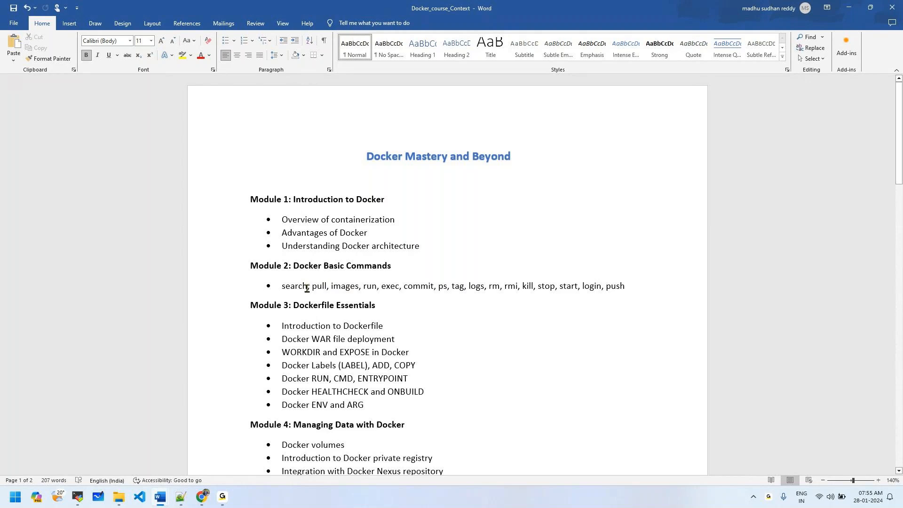
{"action": "mouse_move", "coordinate": [288, 284]}
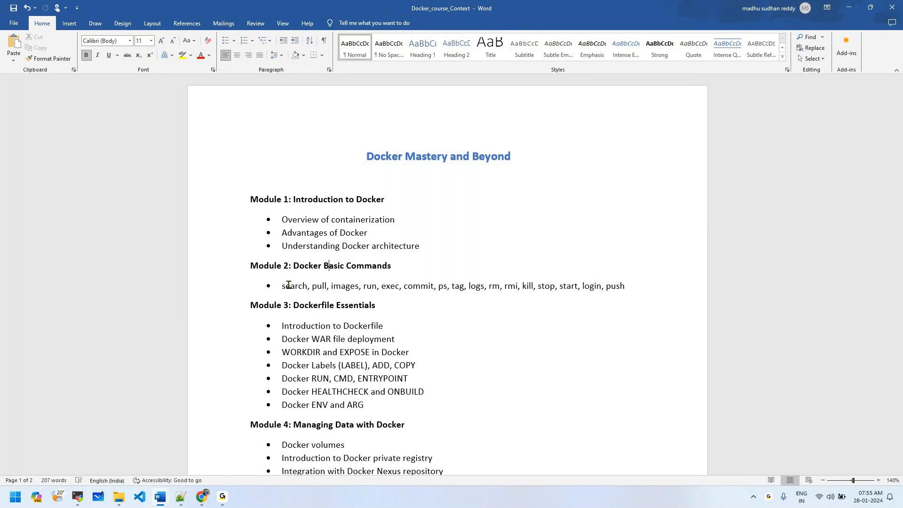
{"action": "mouse_move", "coordinate": [355, 305]}
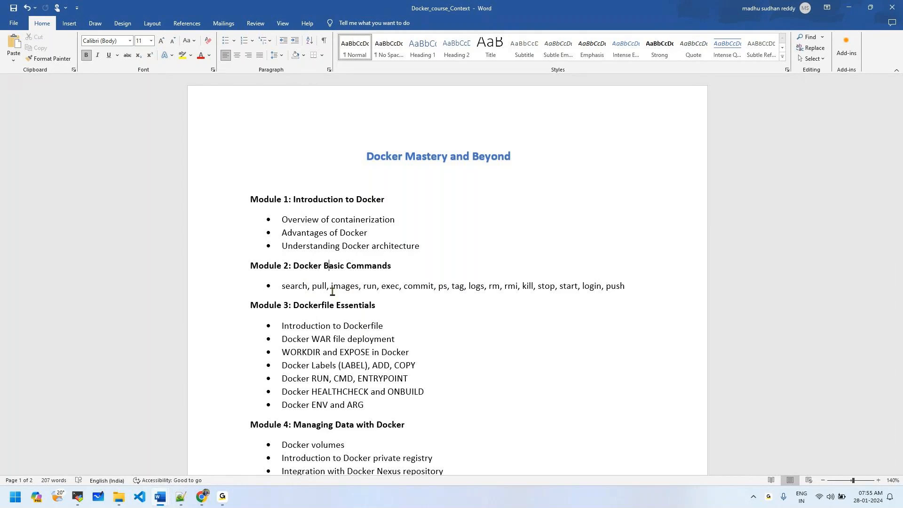
{"action": "mouse_move", "coordinate": [296, 304]}
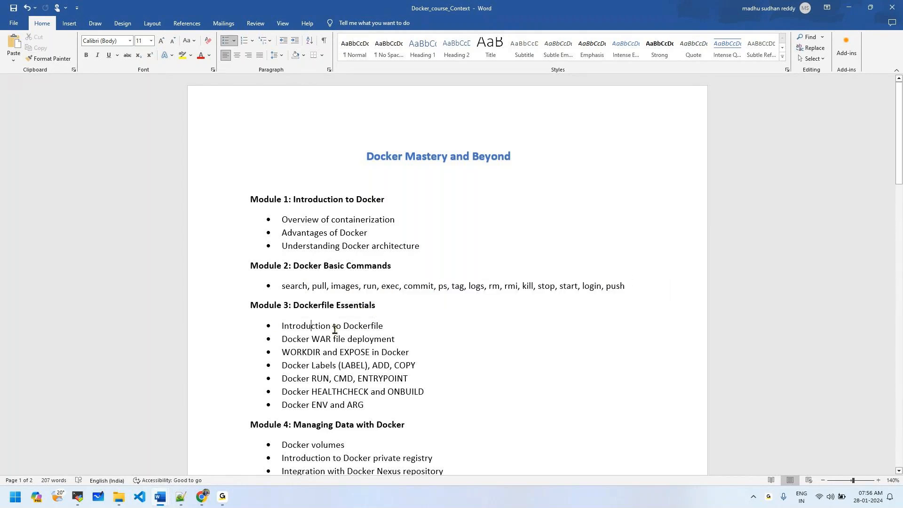
{"action": "scroll", "scroll_direction": "down", "scroll_amount": 3}
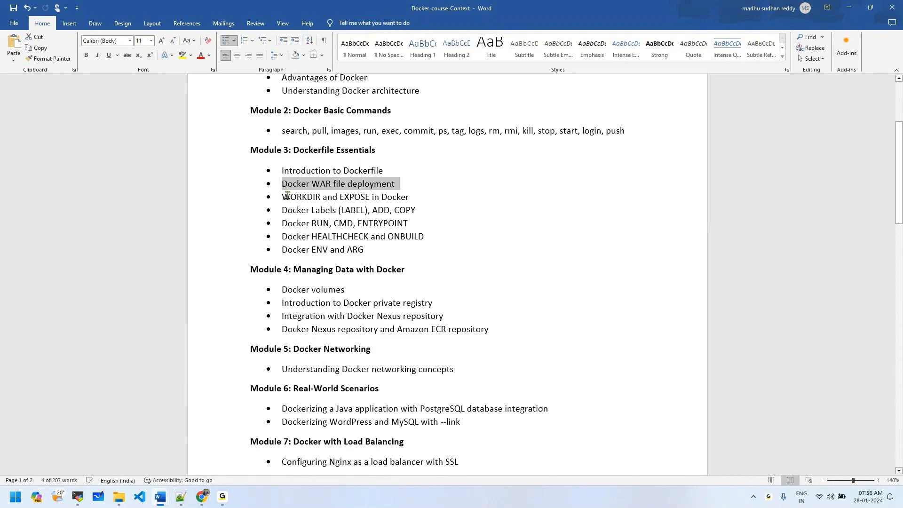
Bring Module 8 Jenkins integration and the Module 9 Docker Compose heading into view.
{"action": "left_click", "coordinate": [302, 197]}
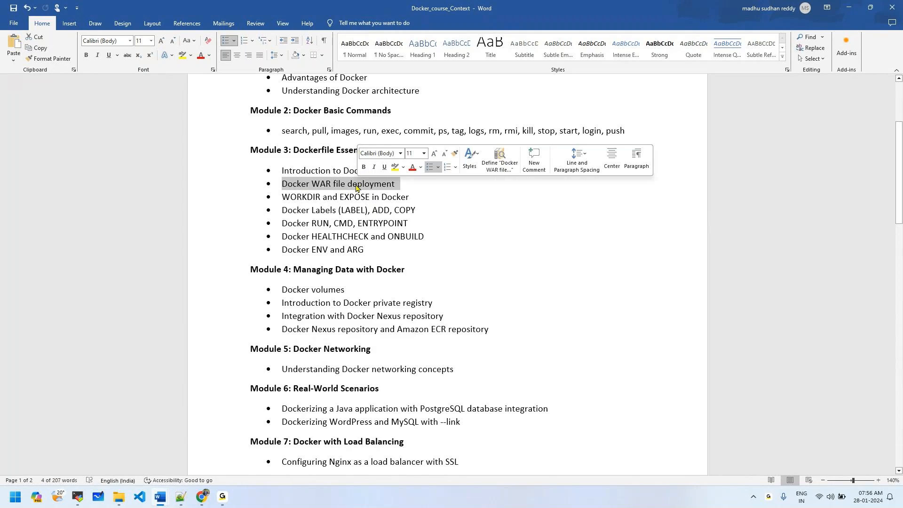
{"action": "left_click", "coordinate": [405, 210]}
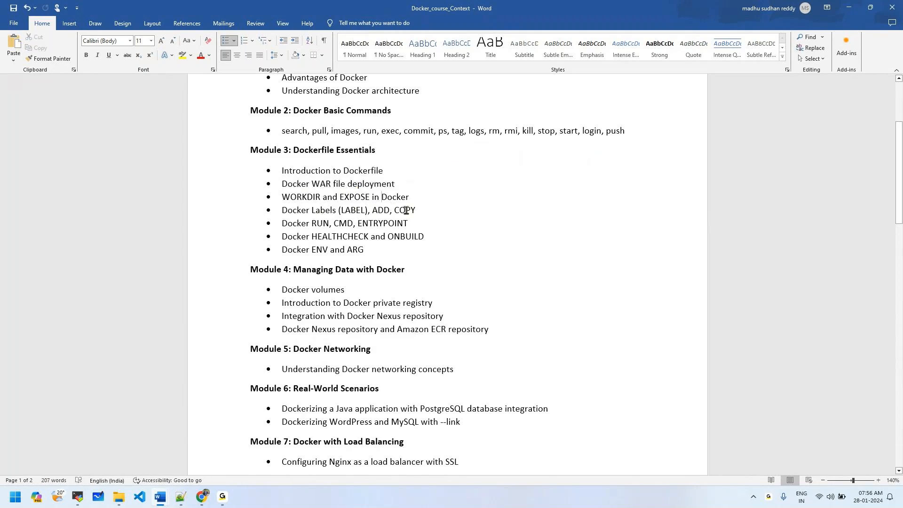
{"action": "mouse_move", "coordinate": [310, 224]}
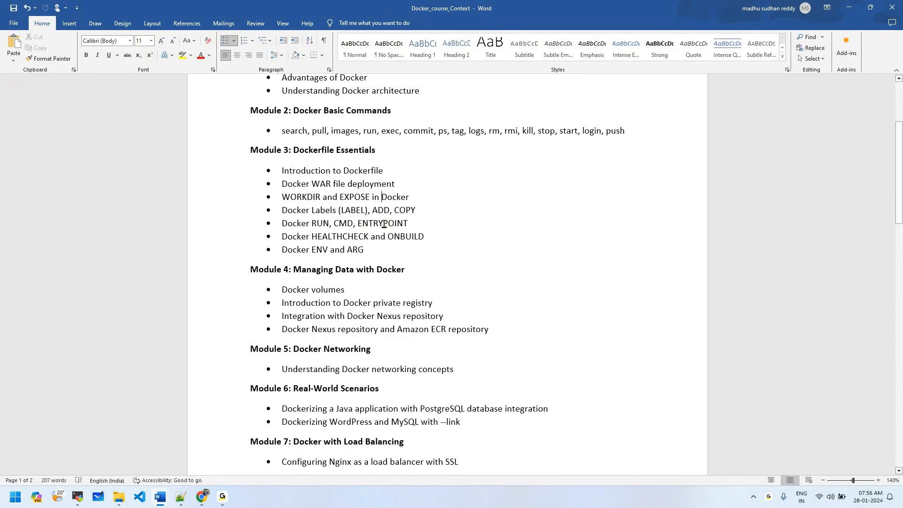
{"action": "mouse_move", "coordinate": [328, 249]}
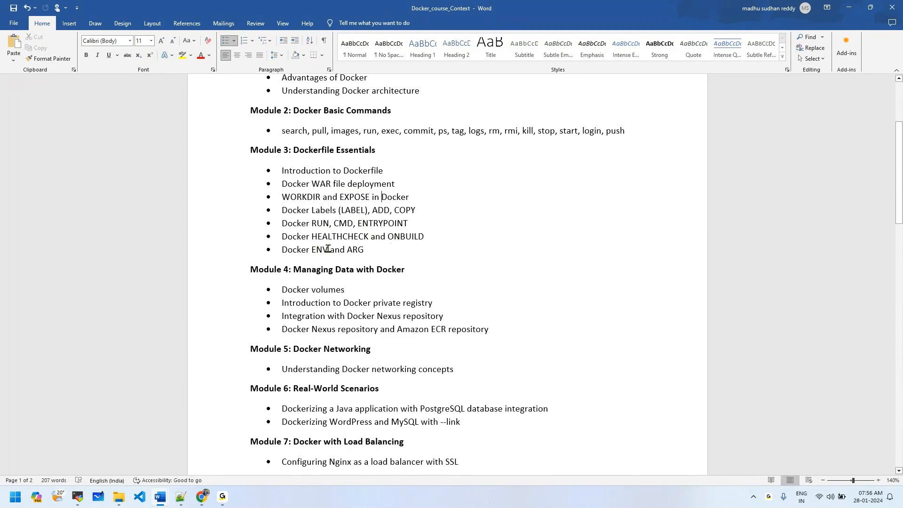
{"action": "mouse_move", "coordinate": [370, 238]}
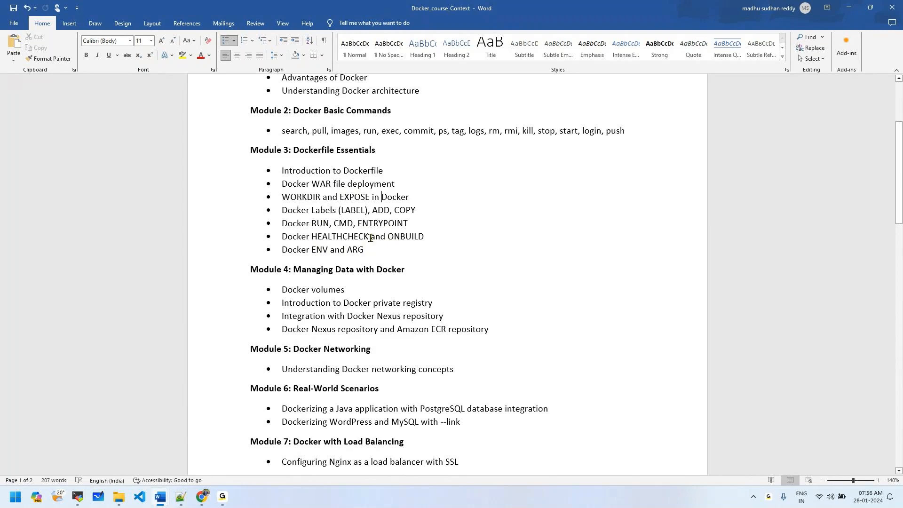
{"action": "mouse_move", "coordinate": [404, 217]}
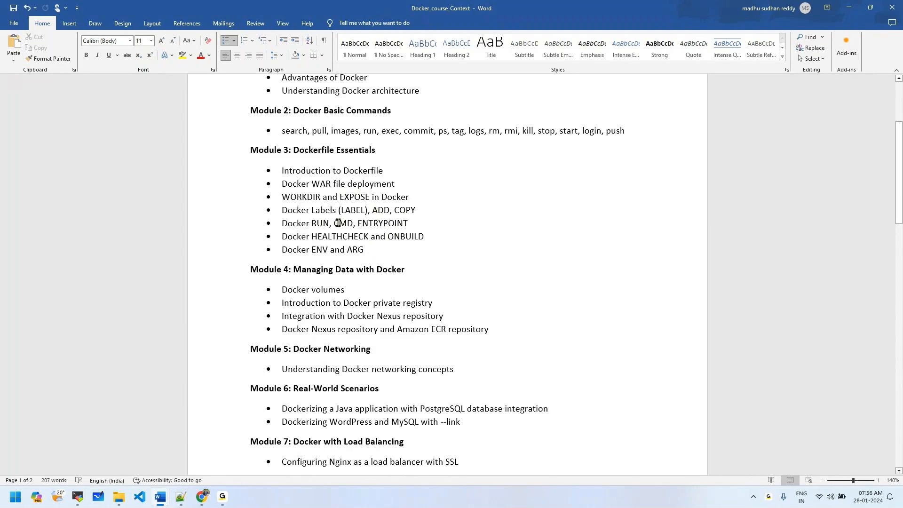
{"action": "mouse_move", "coordinate": [337, 259]}
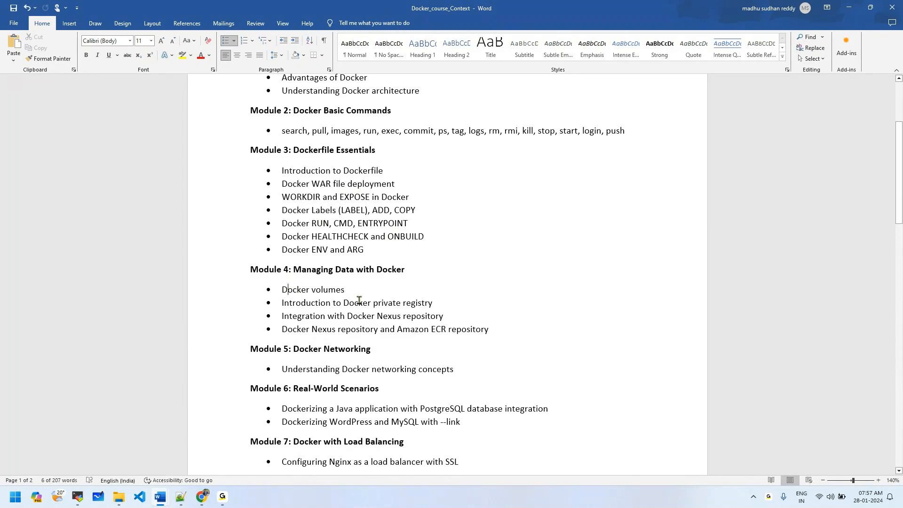
{"action": "scroll", "scroll_direction": "down", "scroll_amount": 3}
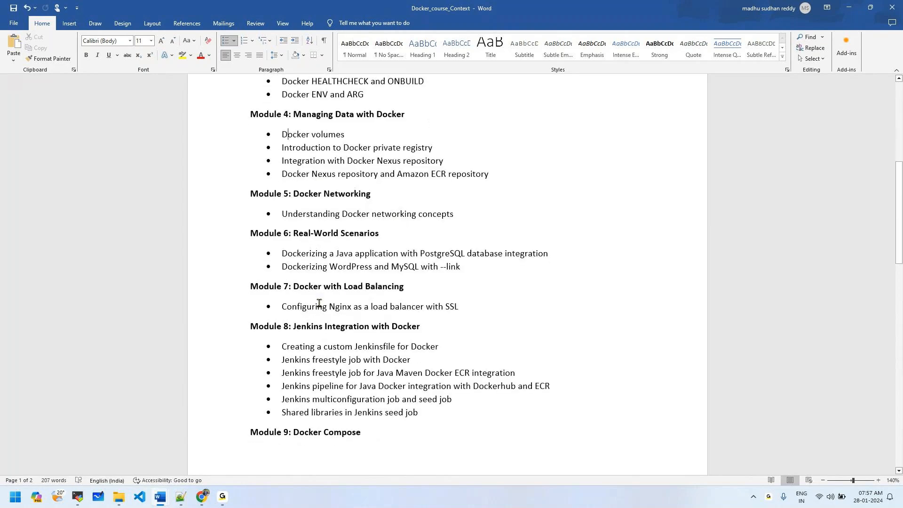
{"action": "scroll", "scroll_direction": "up", "scroll_amount": 3}
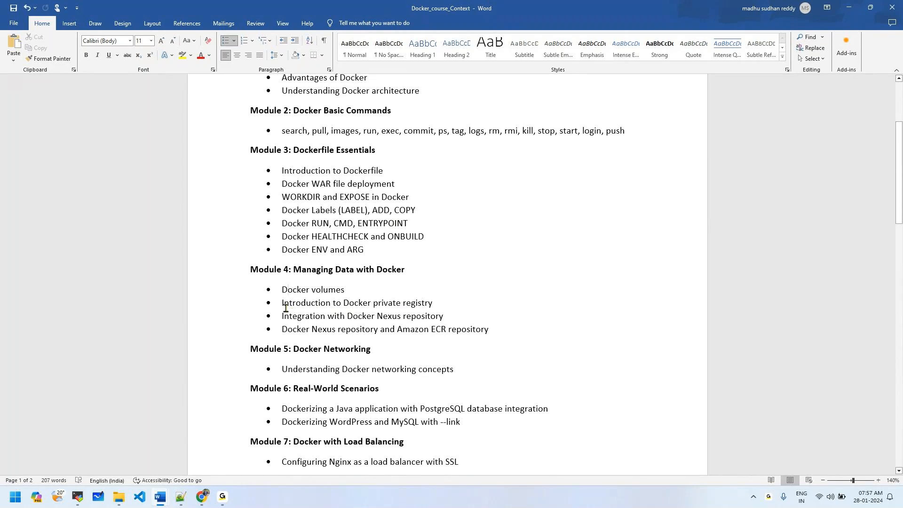
{"action": "double_click", "coordinate": [311, 302]}
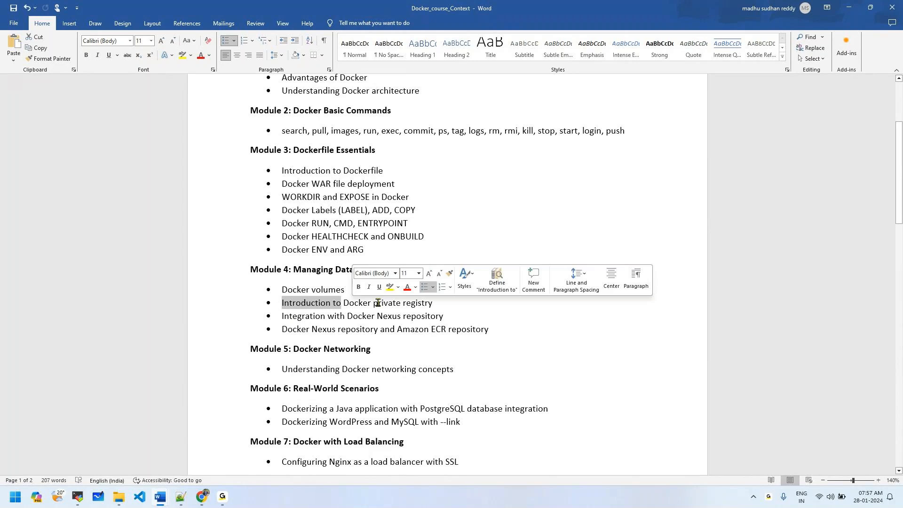
{"action": "left_click", "coordinate": [309, 324]}
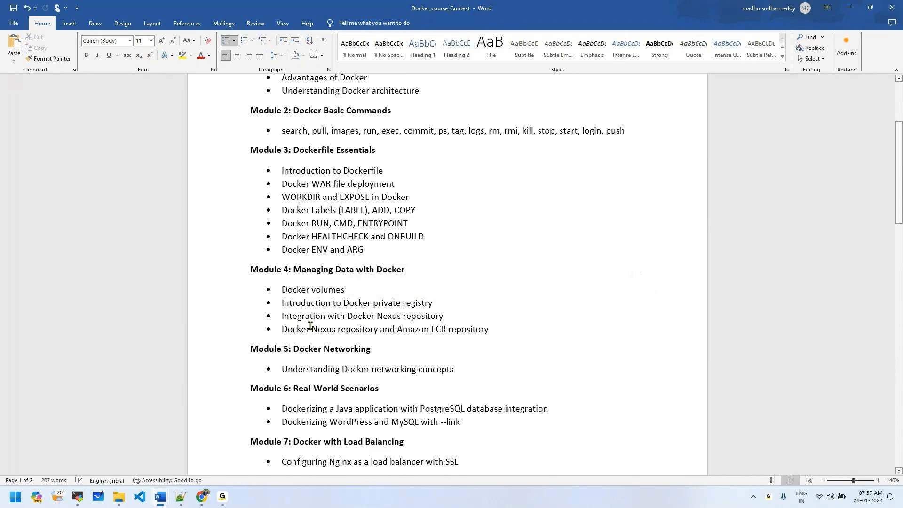
{"action": "left_click", "coordinate": [394, 329]}
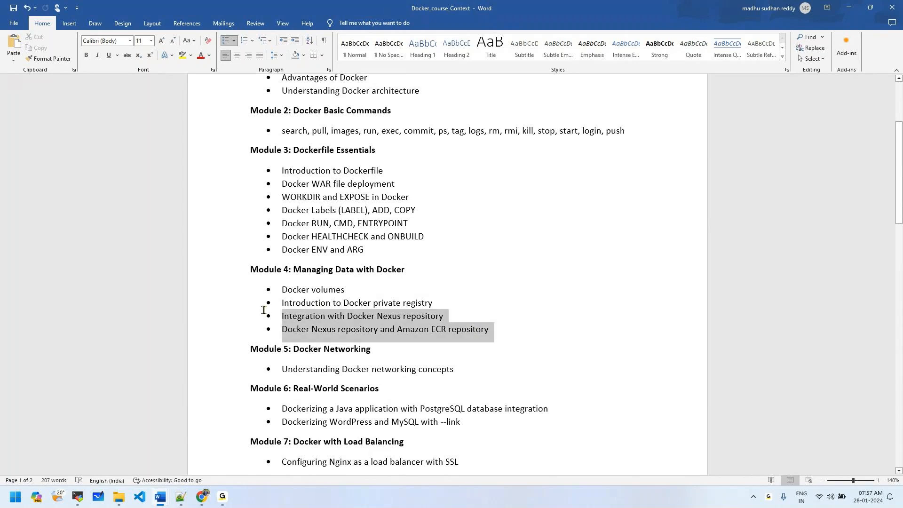
{"action": "left_click", "coordinate": [499, 346]}
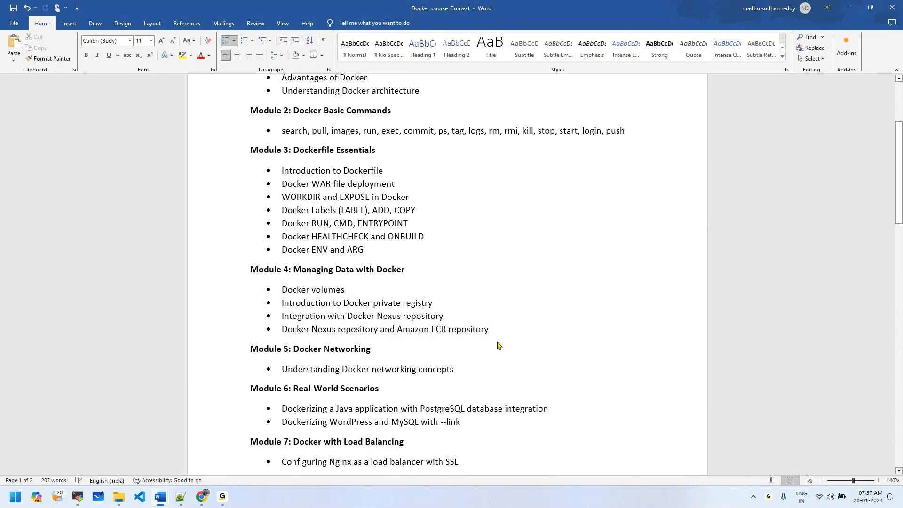
{"action": "mouse_move", "coordinate": [390, 326]}
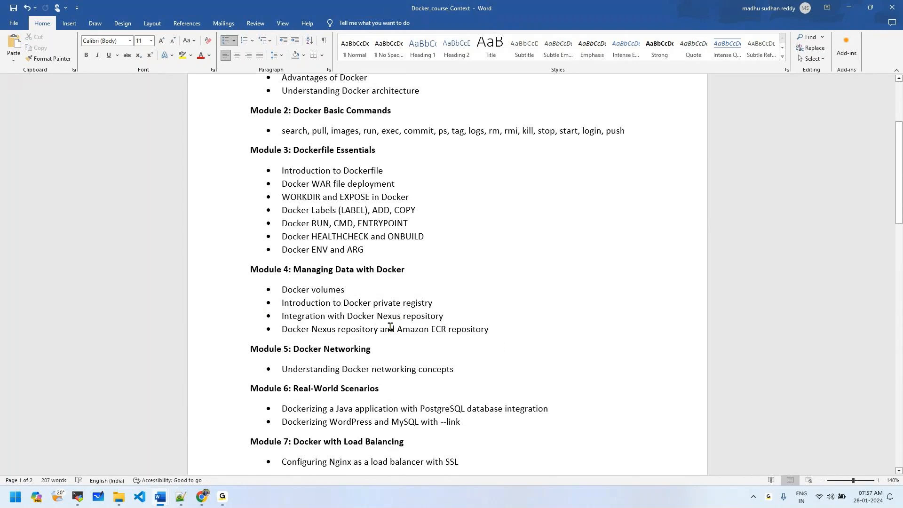
{"action": "scroll", "scroll_direction": "down", "scroll_amount": 3}
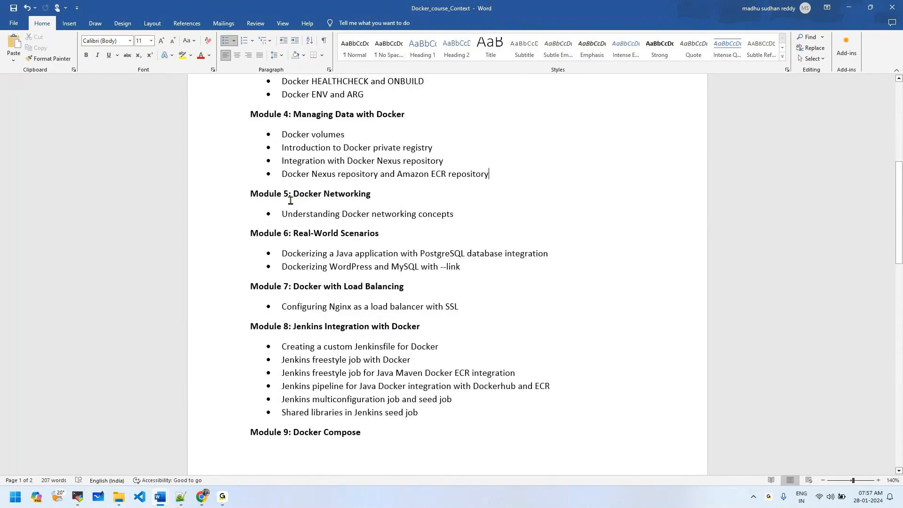
{"action": "mouse_move", "coordinate": [341, 224]}
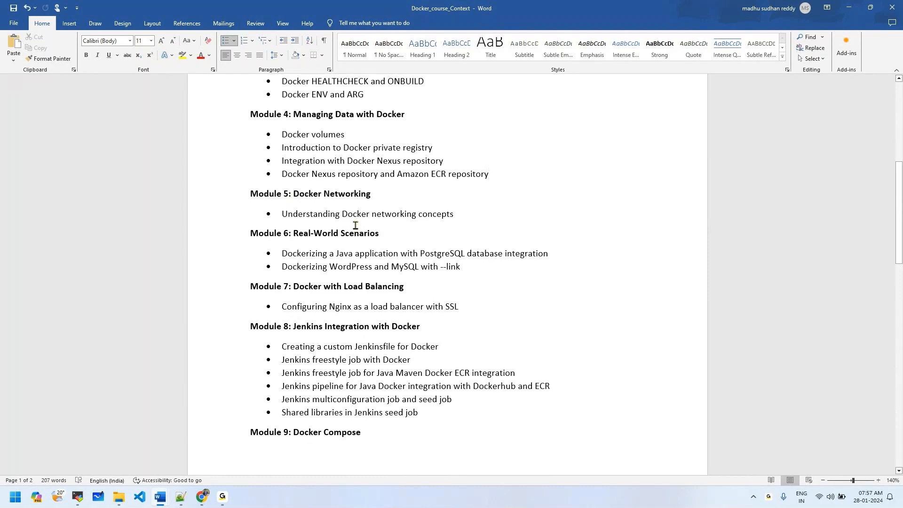
{"action": "left_click", "coordinate": [488, 174]}
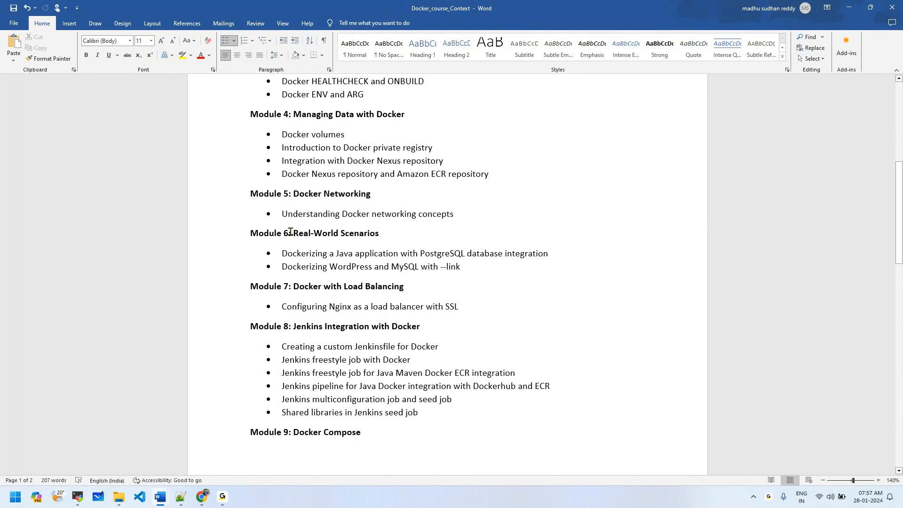
{"action": "left_click", "coordinate": [489, 174]}
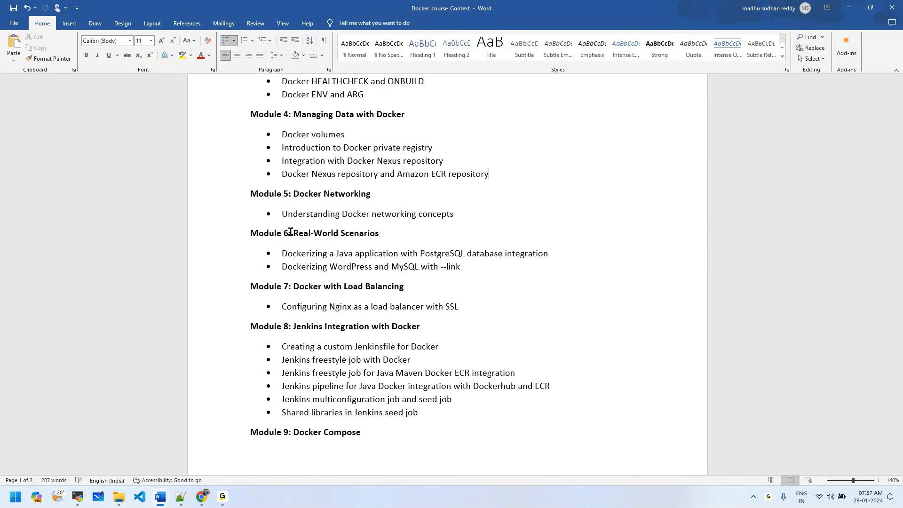
{"action": "mouse_move", "coordinate": [348, 240]}
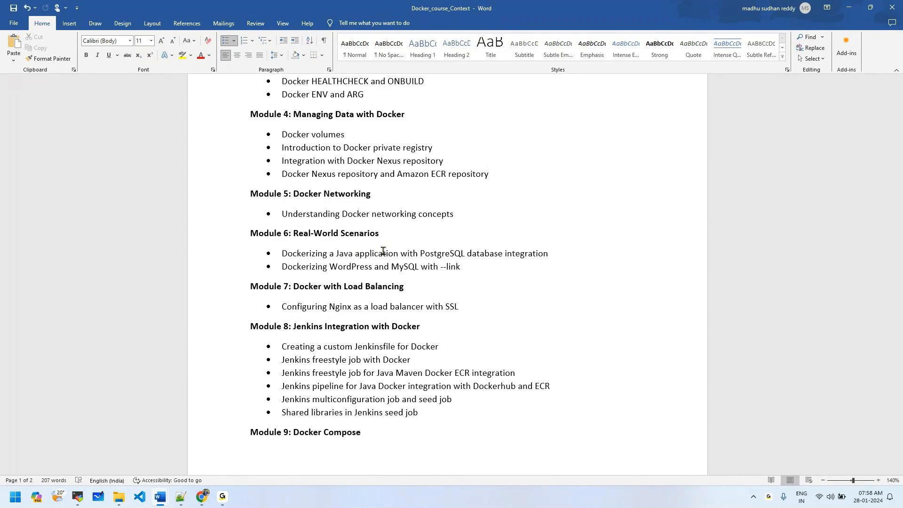
{"action": "left_click", "coordinate": [488, 174]}
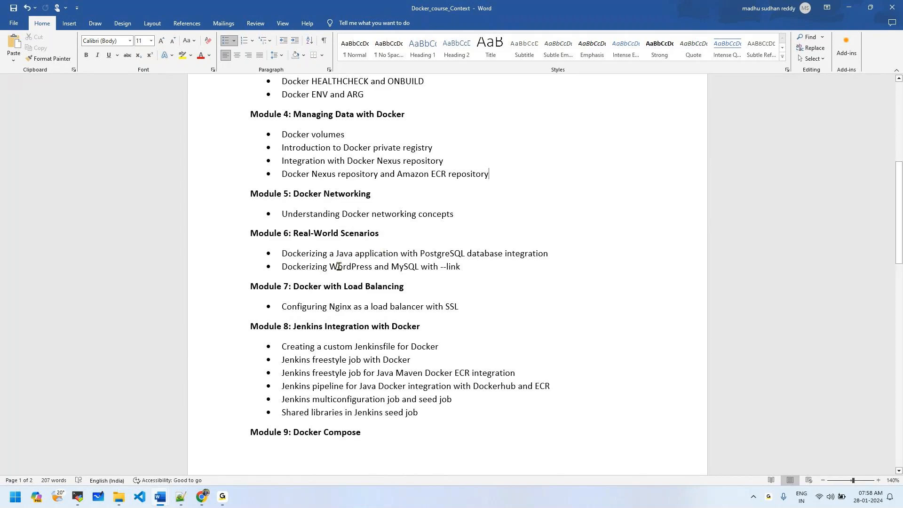
{"action": "mouse_move", "coordinate": [467, 266]}
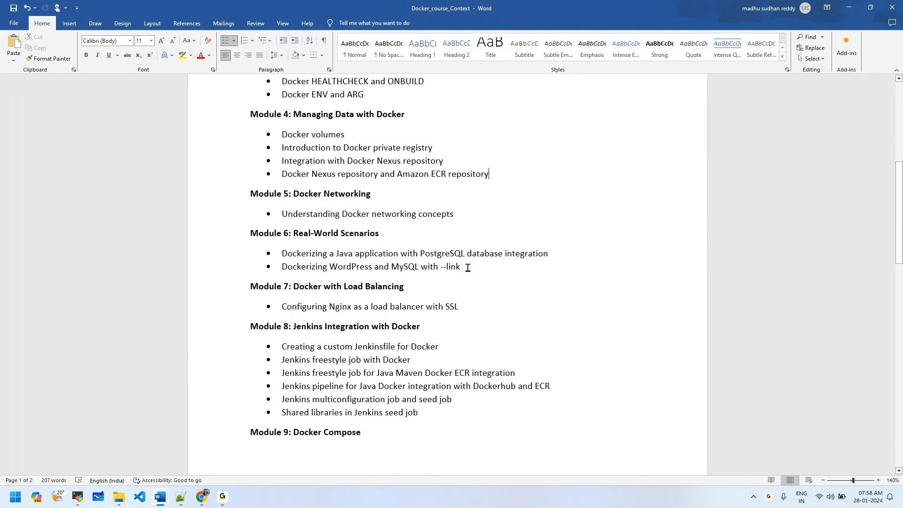
{"action": "mouse_move", "coordinate": [437, 267]}
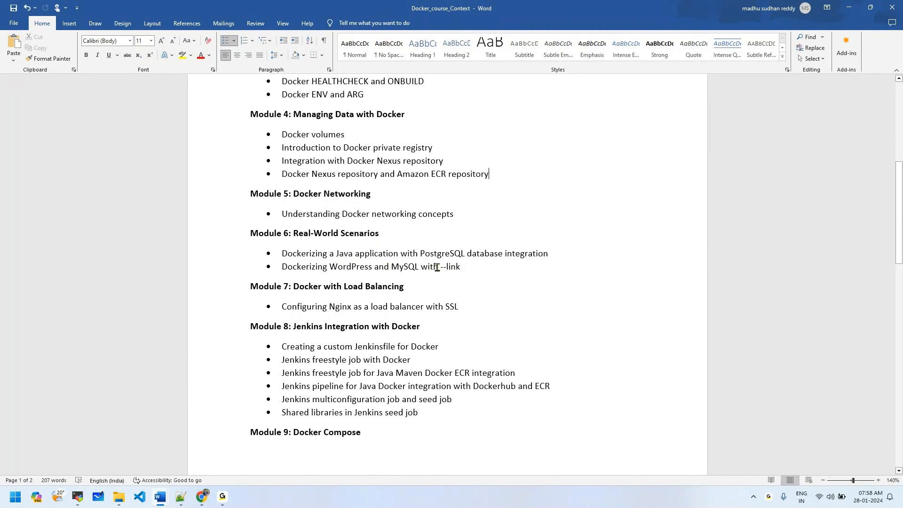
{"action": "mouse_move", "coordinate": [453, 266]}
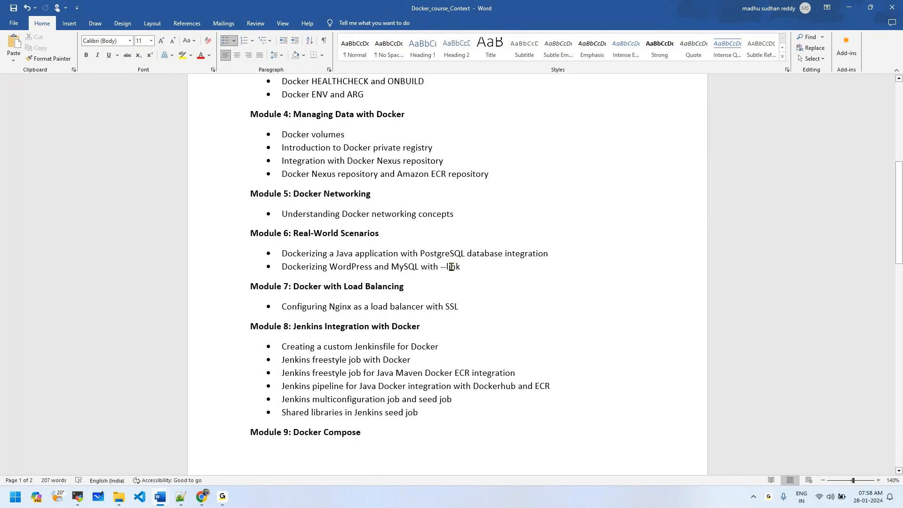
{"action": "mouse_move", "coordinate": [423, 266]}
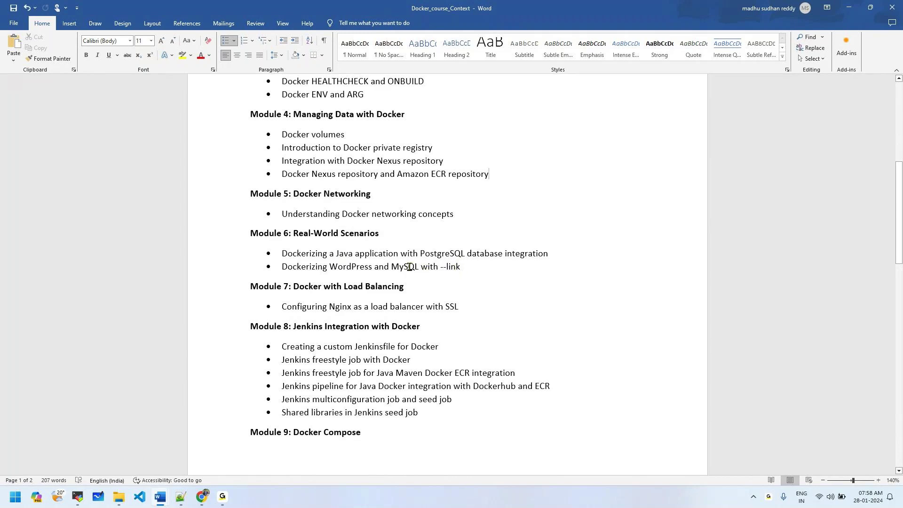
{"action": "mouse_move", "coordinate": [312, 284]}
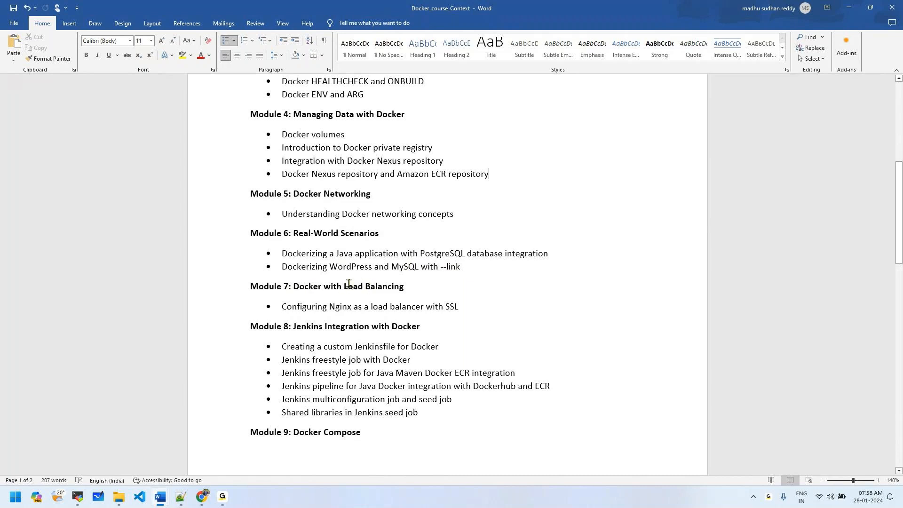
{"action": "mouse_move", "coordinate": [327, 307]}
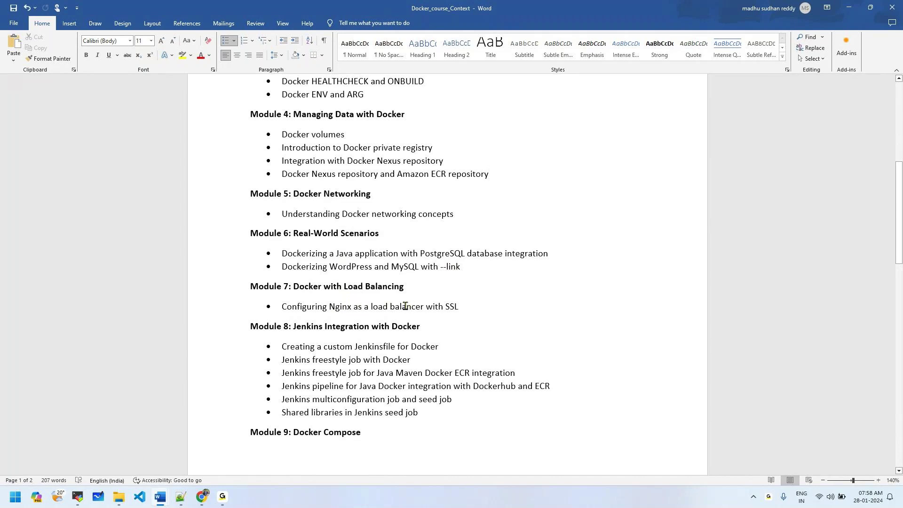
{"action": "mouse_move", "coordinate": [420, 302]}
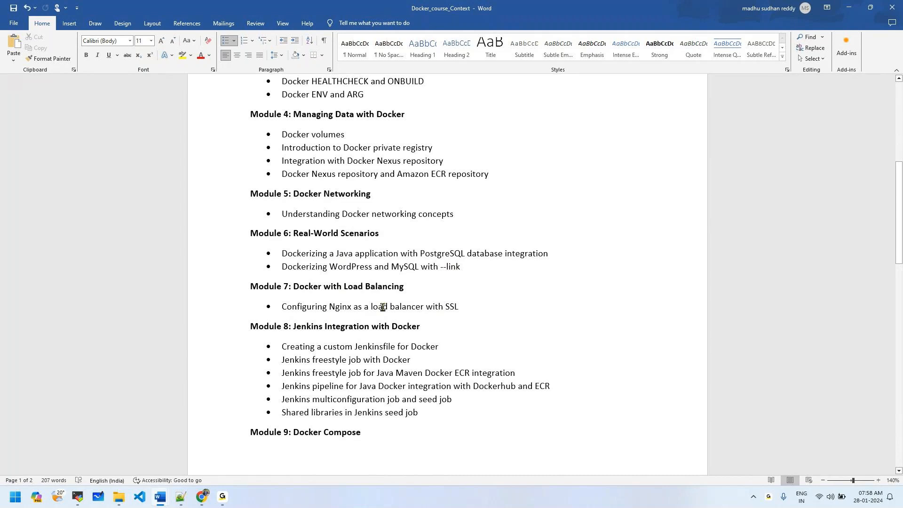
{"action": "scroll", "scroll_direction": "down", "scroll_amount": 3}
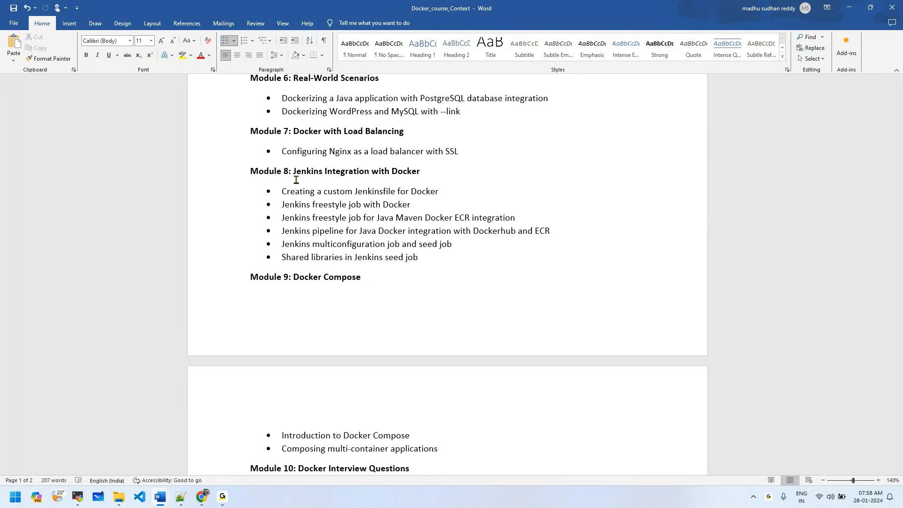
{"action": "mouse_move", "coordinate": [260, 171]}
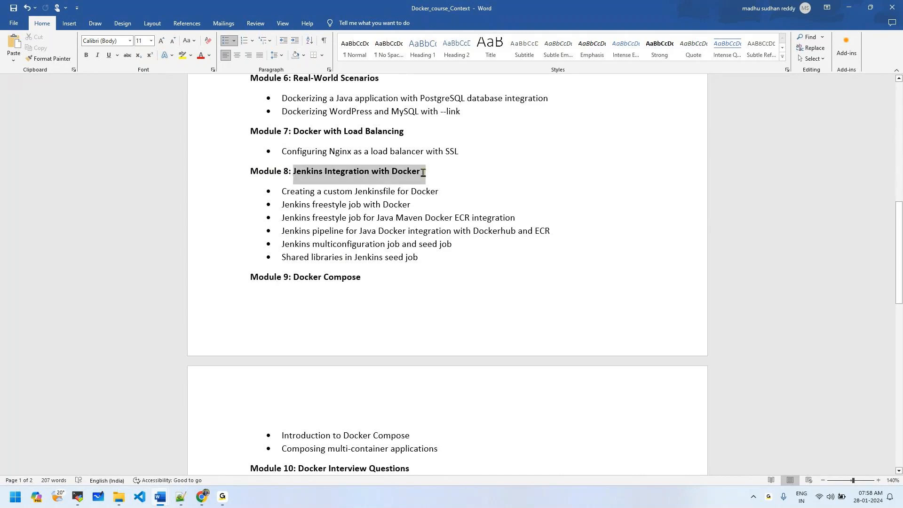
{"action": "left_click", "coordinate": [317, 204]}
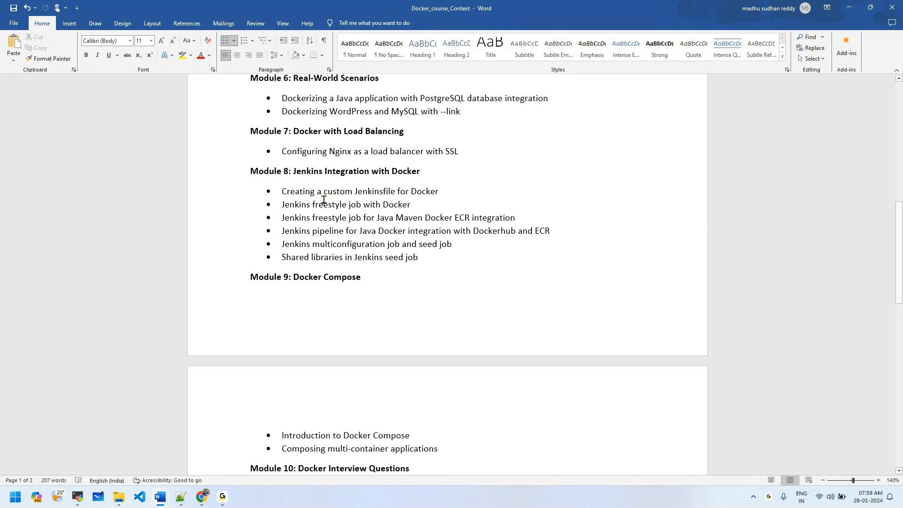
{"action": "mouse_move", "coordinate": [384, 193]}
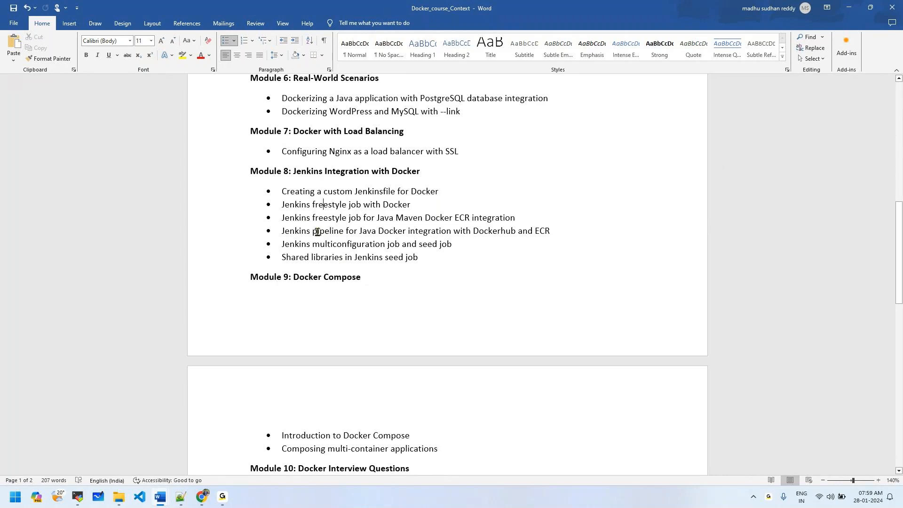
{"action": "mouse_move", "coordinate": [282, 245]}
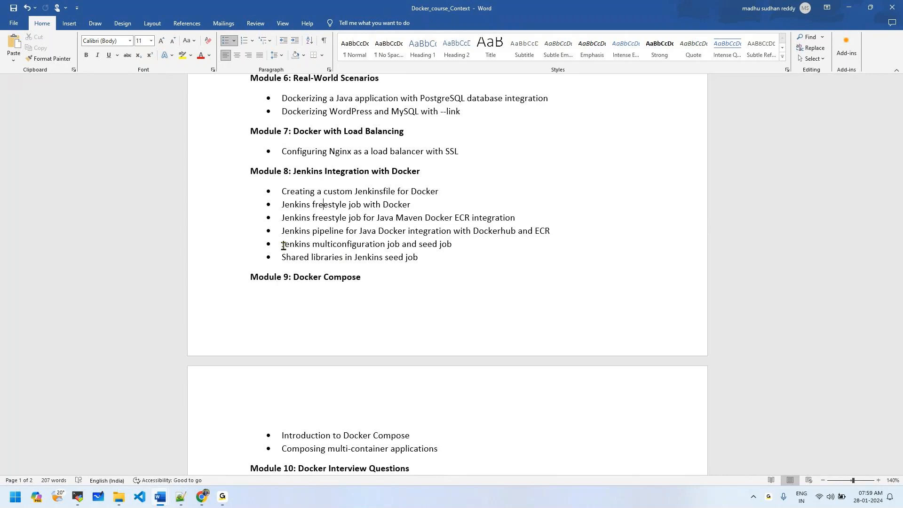
{"action": "mouse_move", "coordinate": [442, 283]}
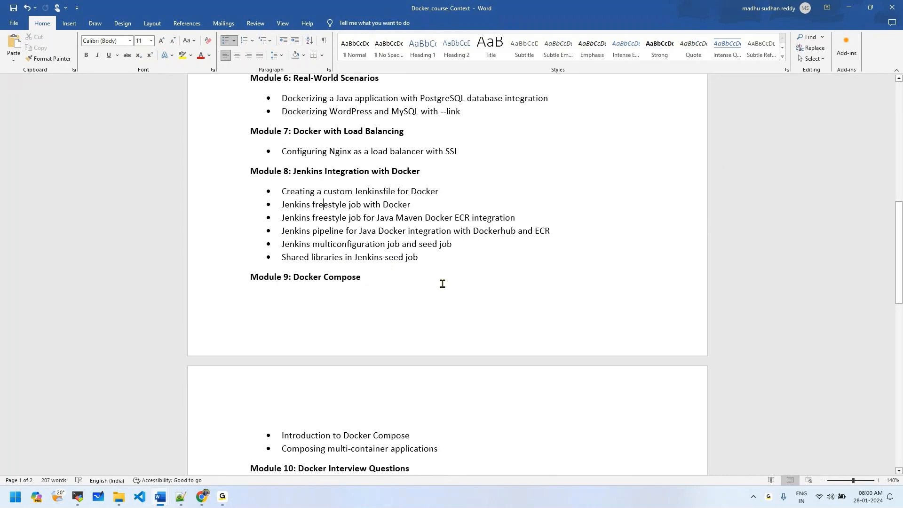
{"action": "mouse_move", "coordinate": [403, 257]}
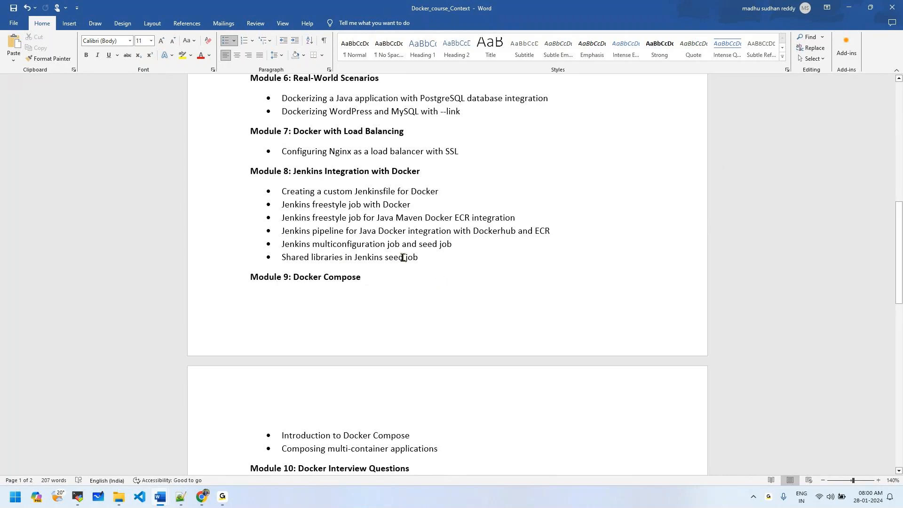
{"action": "scroll", "scroll_direction": "down", "scroll_amount": 3}
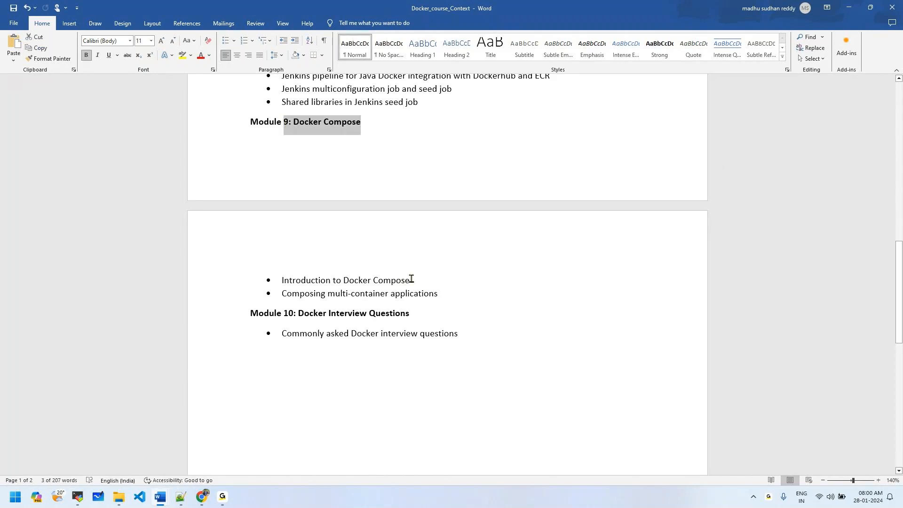
{"action": "mouse_move", "coordinate": [414, 286]}
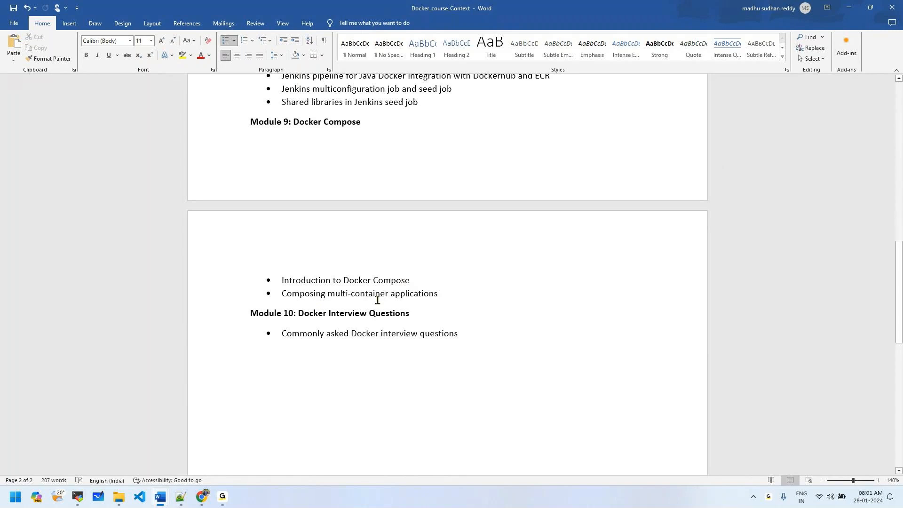
{"action": "left_click", "coordinate": [325, 294]}
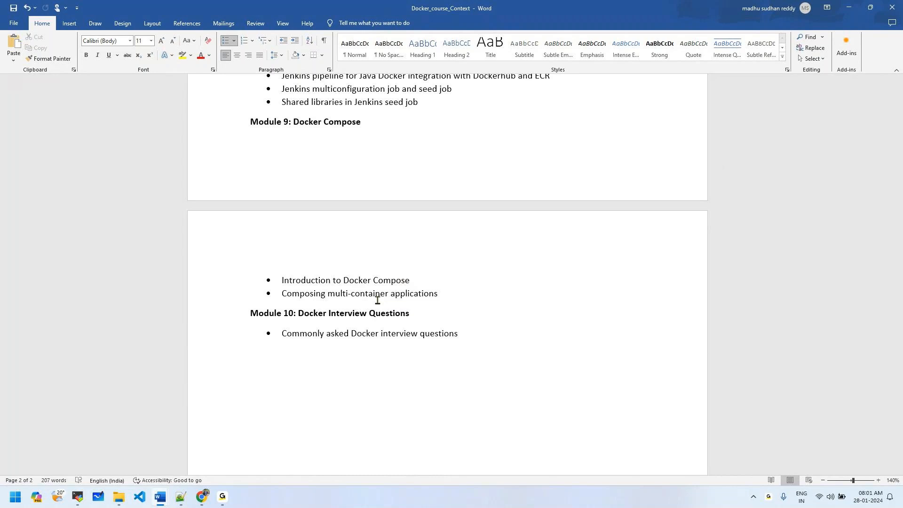
{"action": "left_click", "coordinate": [324, 294]}
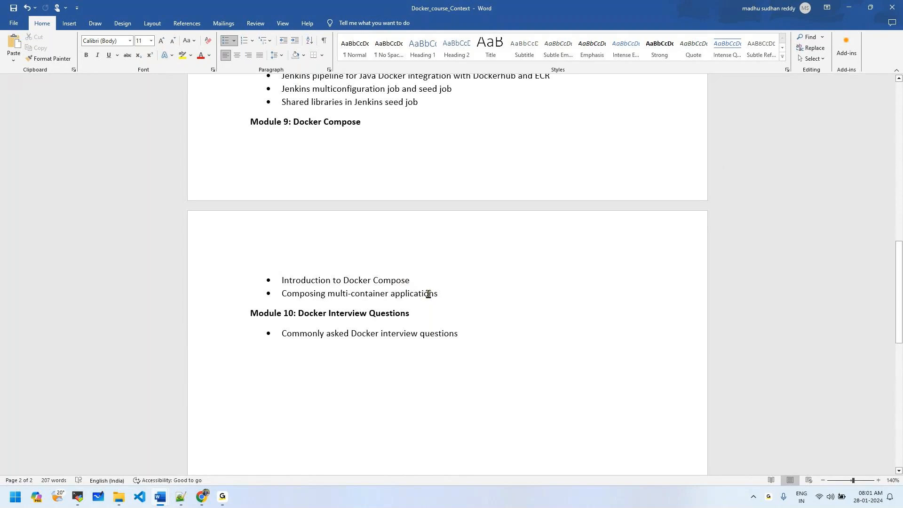
{"action": "left_click", "coordinate": [325, 294]}
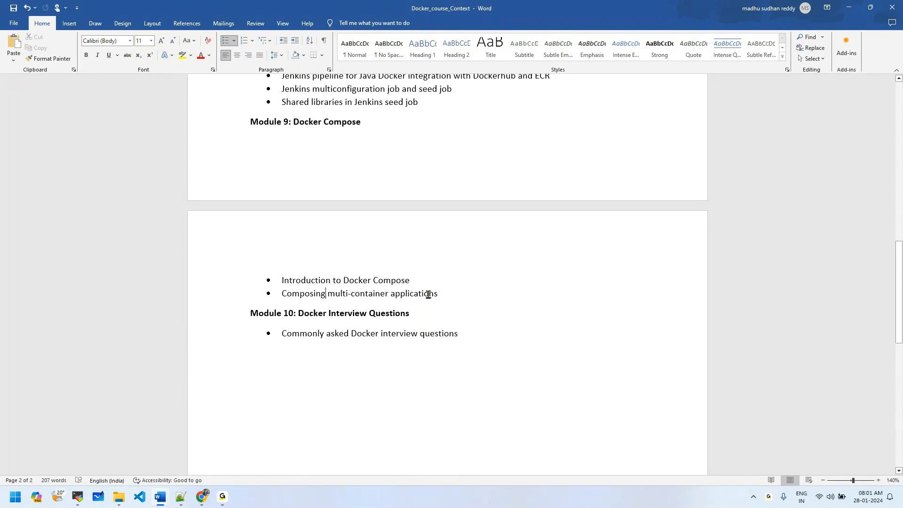